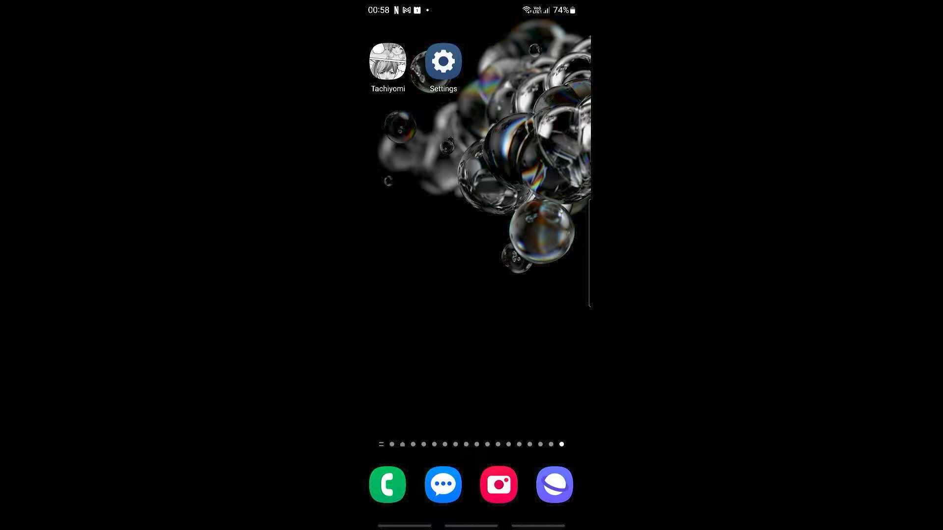
# Open Settings and scroll to the Apps list showing installed apps and storage sizes
pyautogui.click(443, 62)
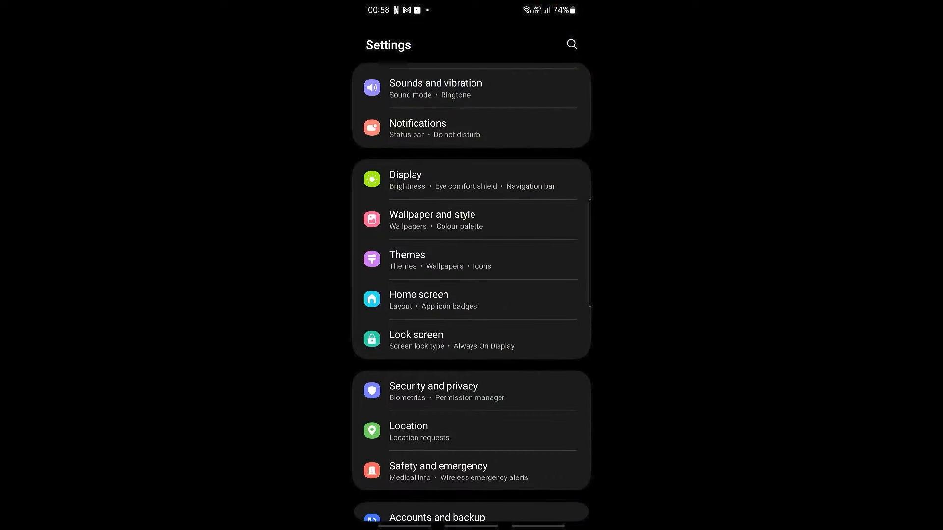
pyautogui.scroll(-3)
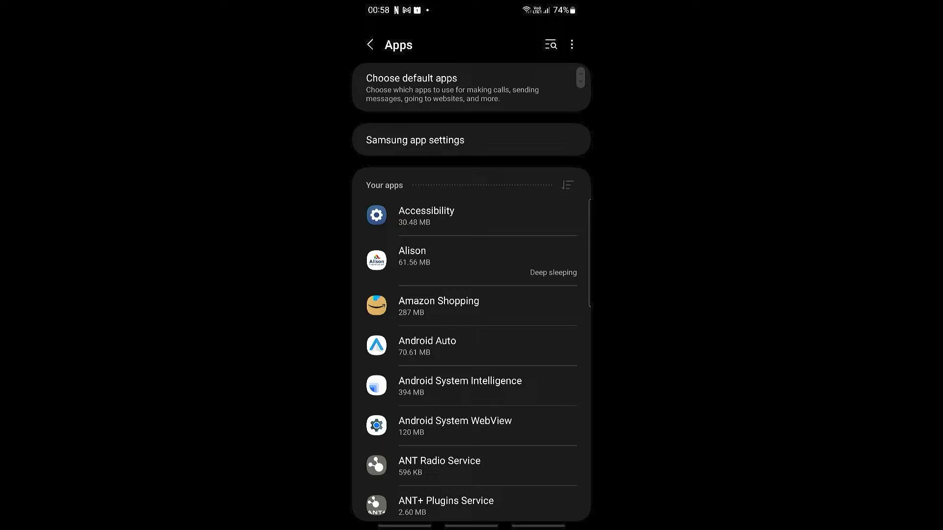
# Back out of Accessibility's app info and search the apps for "tac" to find Tachiyomi
pyautogui.click(426, 215)
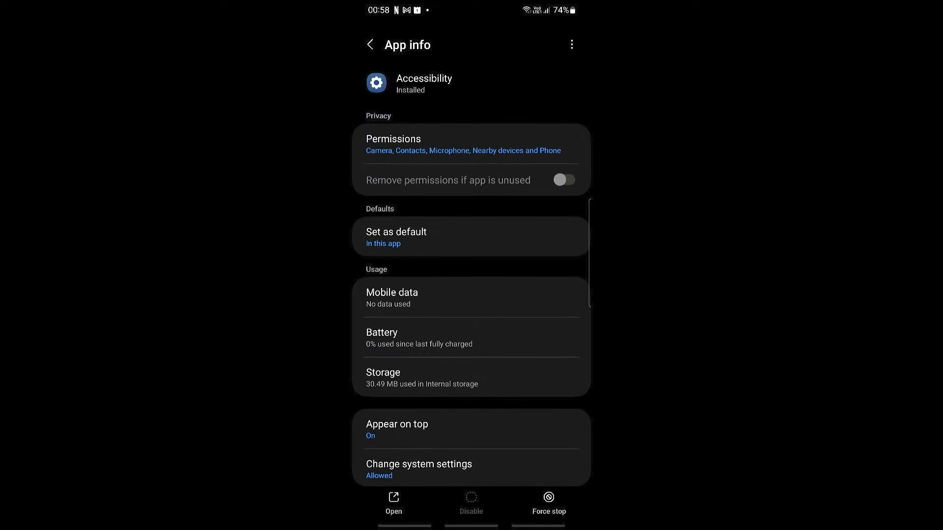
pyautogui.click(370, 45)
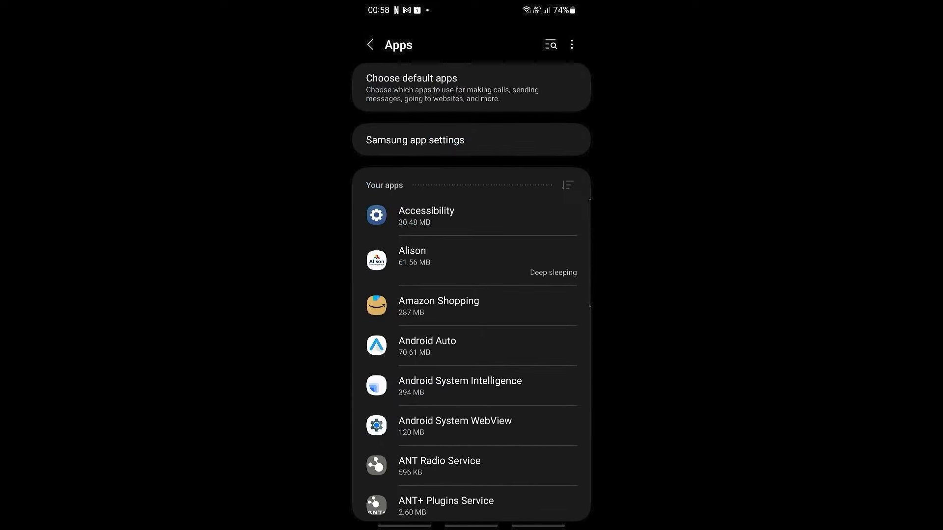
pyautogui.moveTo(549, 45)
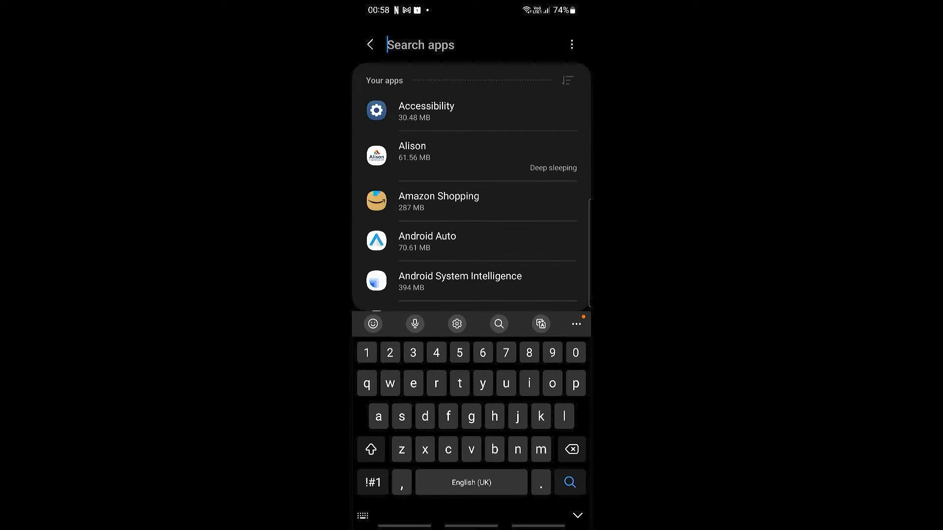
pyautogui.write('taxh')
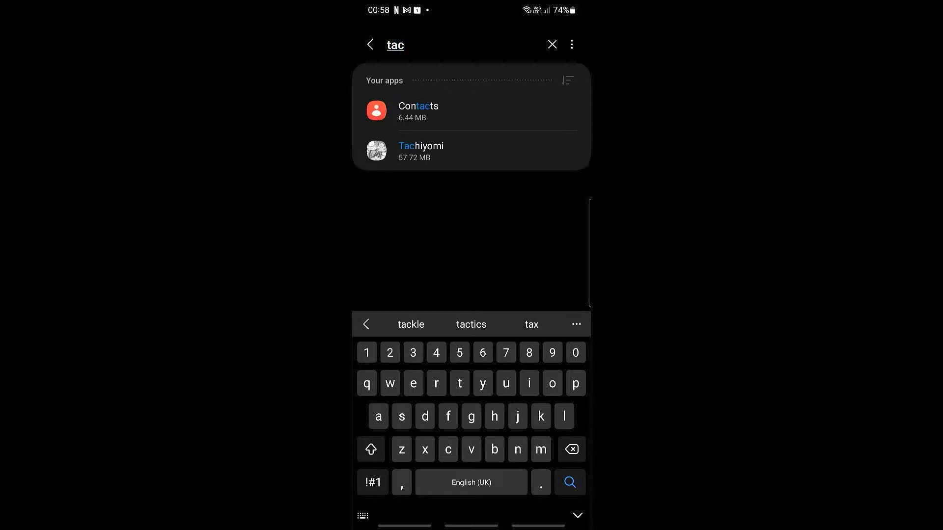
# Force stop Tachiyomi from its app info page and confirm
pyautogui.click(420, 151)
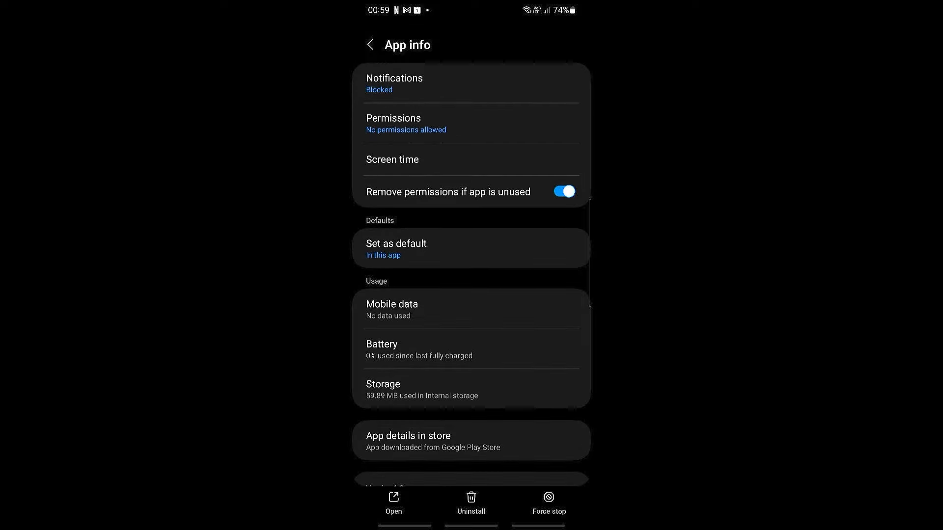
pyautogui.scroll(-3)
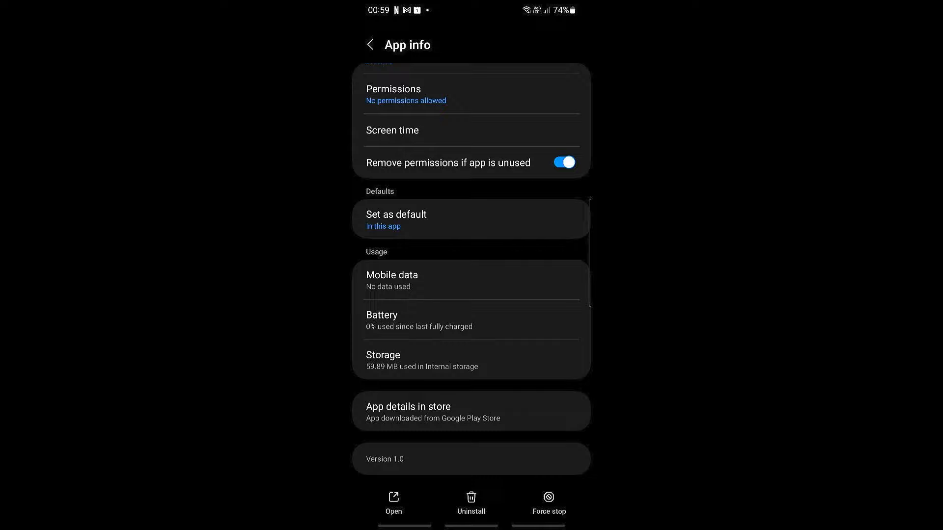
pyautogui.click(548, 502)
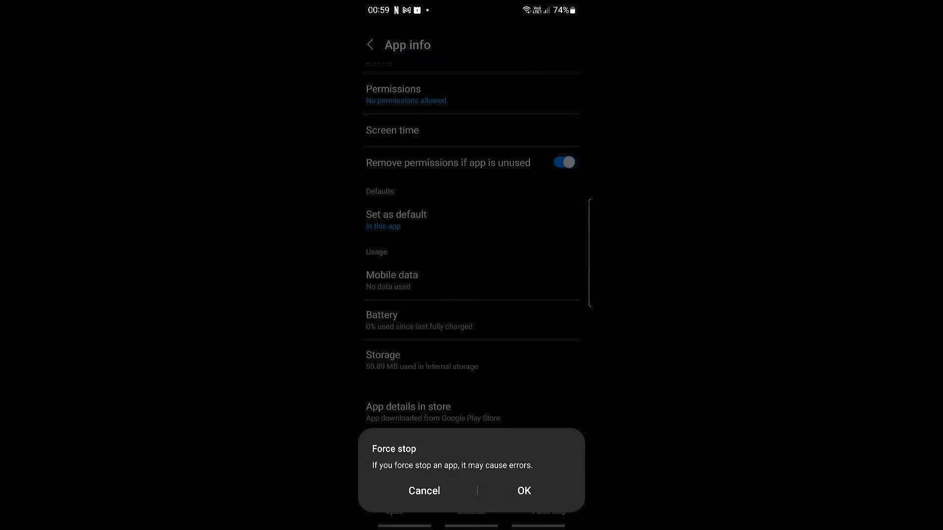
pyautogui.click(424, 491)
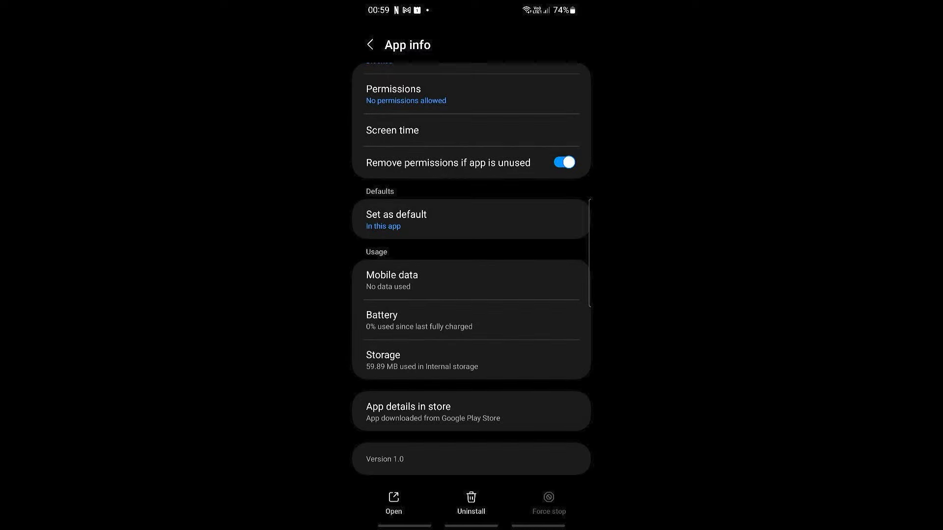
pyautogui.scroll(-3)
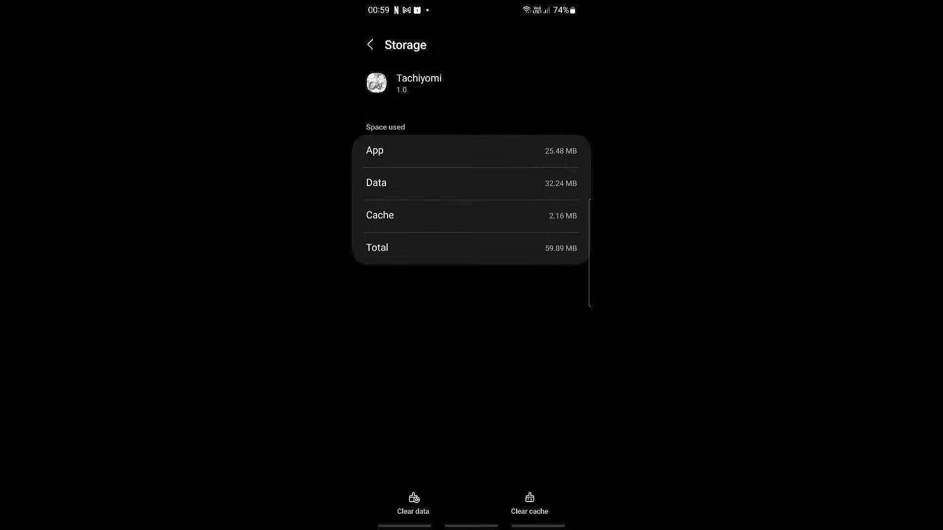
# Clear Tachiyomi's data and confirm deletion, leaving Data and Cache at 0 B
pyautogui.click(413, 504)
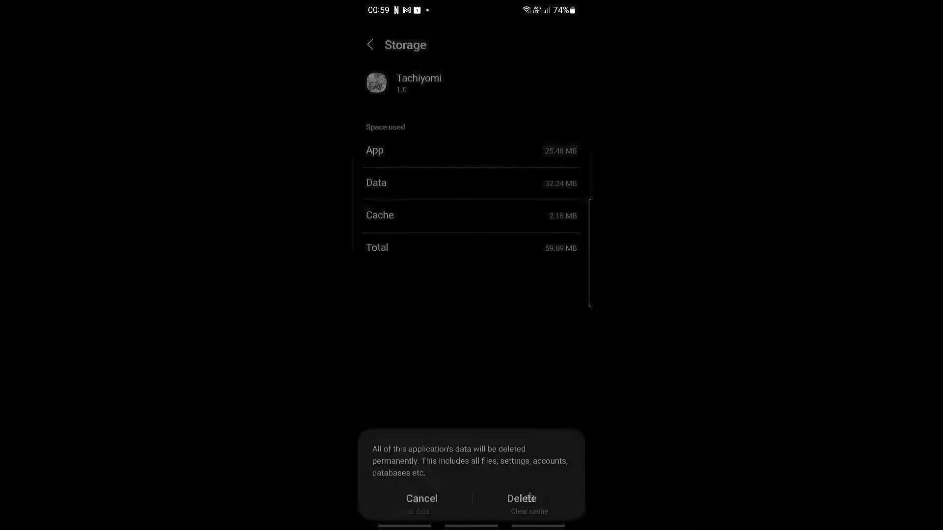
pyautogui.click(521, 498)
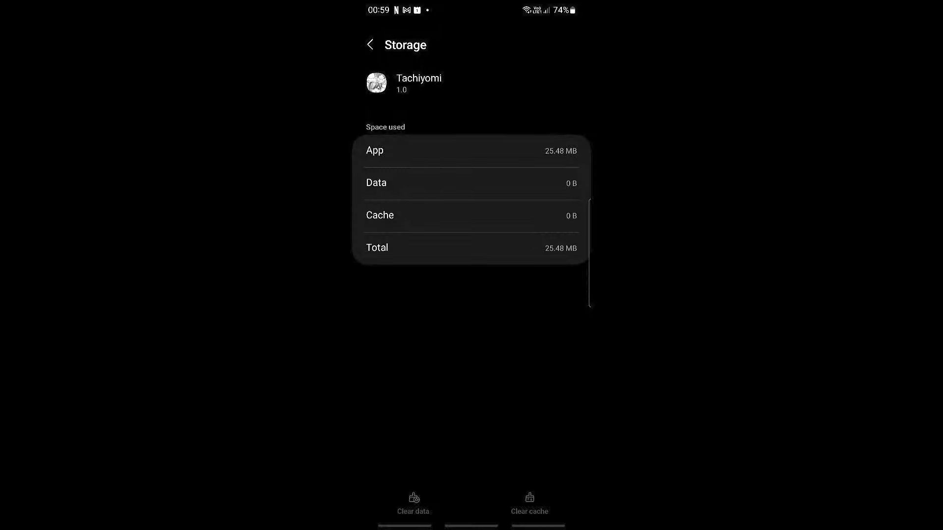